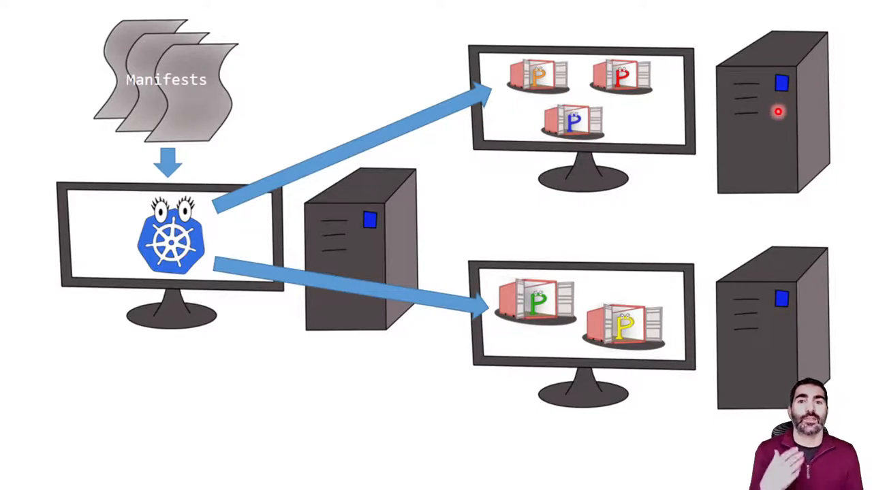
mouse_move(125, 242)
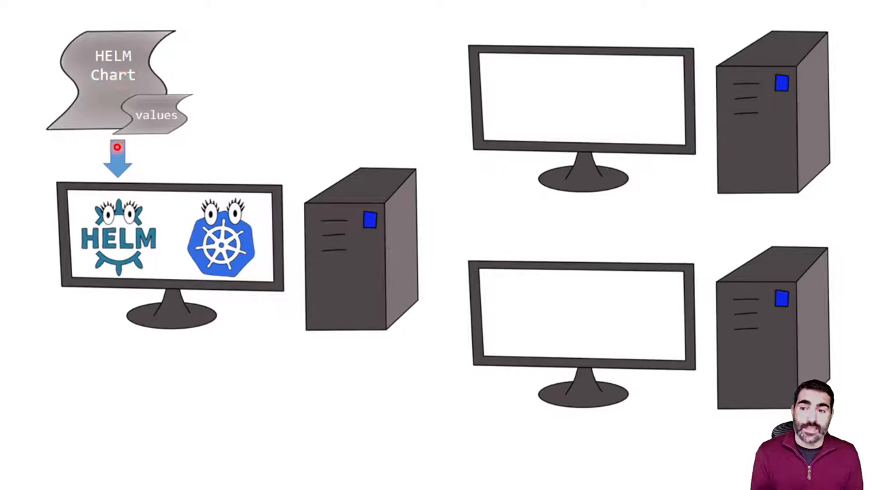
mouse_move(148, 149)
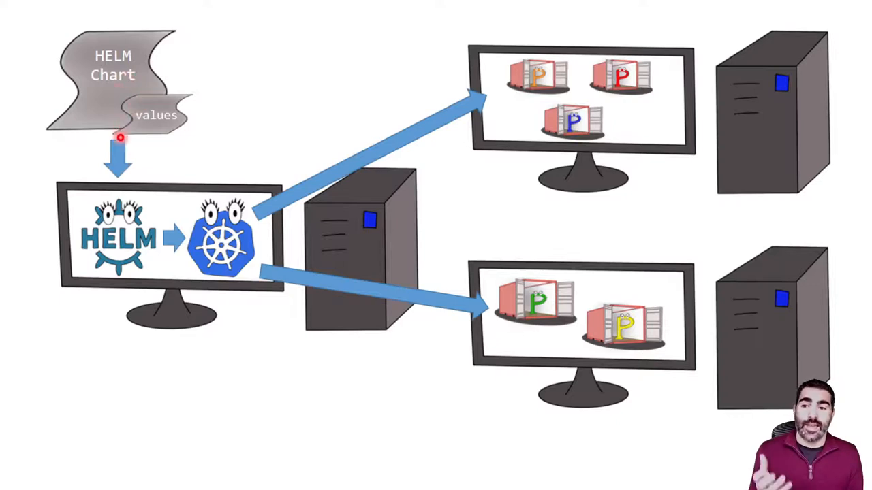
mouse_move(441, 166)
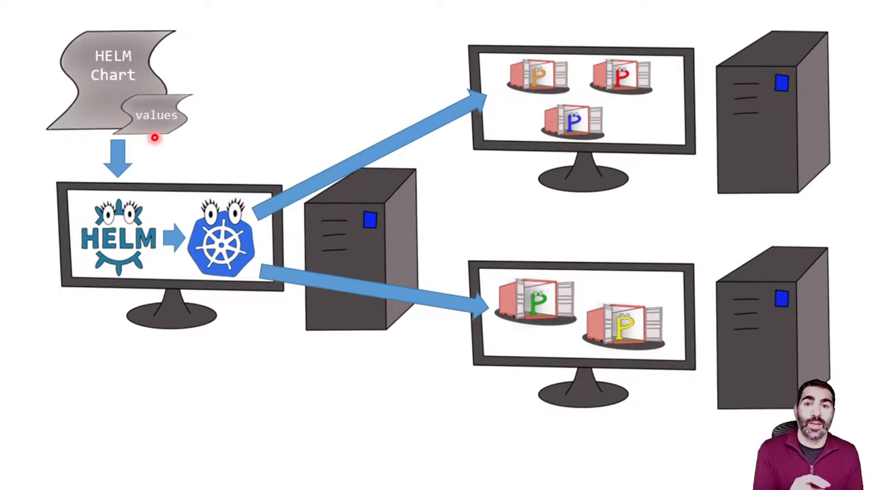
mouse_move(591, 121)
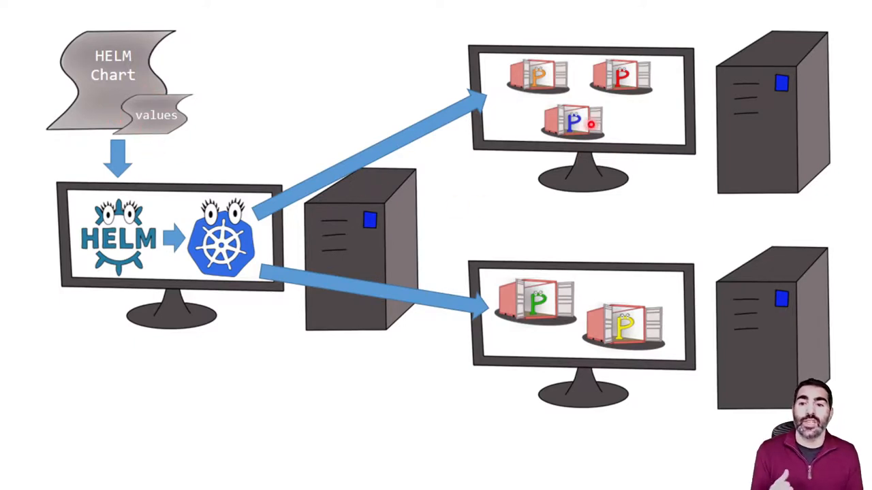